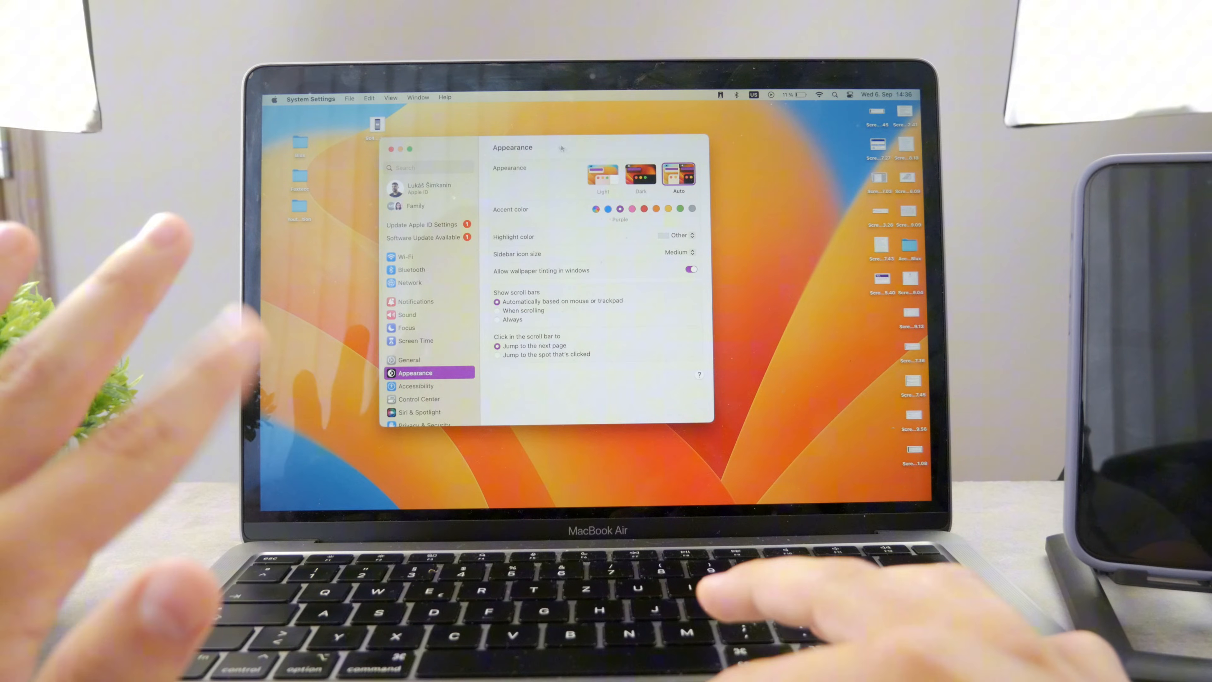
# Switch from the Appearance page to the Accessibility settings page
pyautogui.scroll(-3)
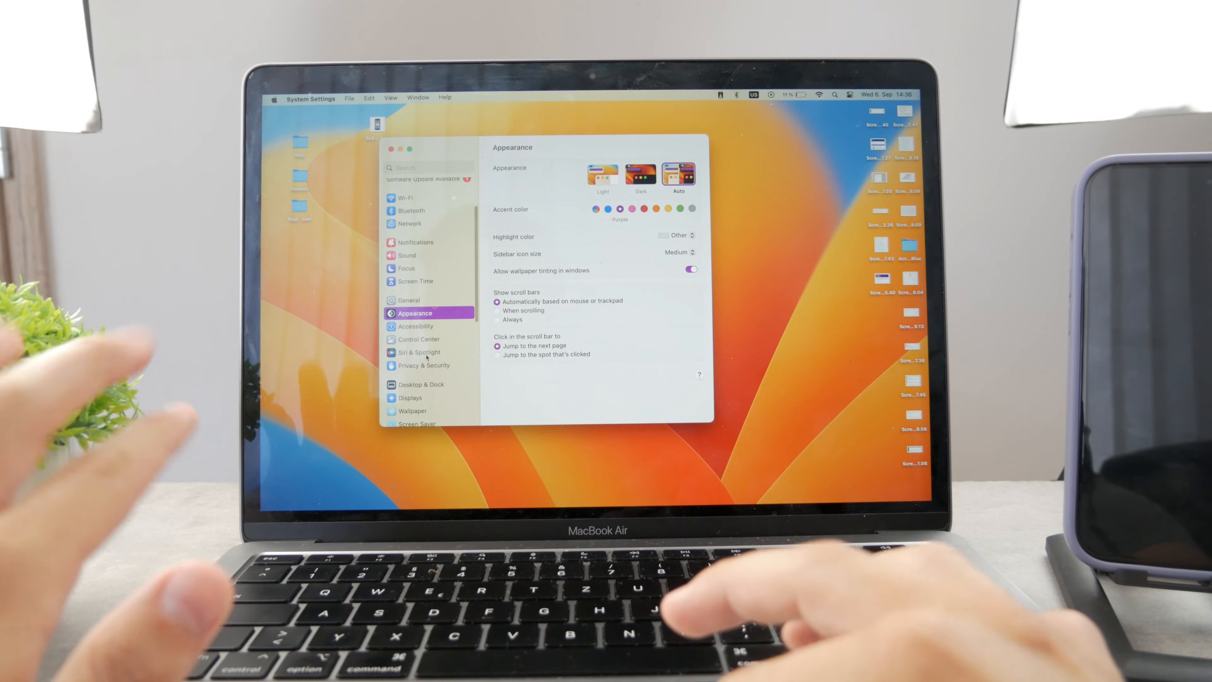
pyautogui.click(415, 326)
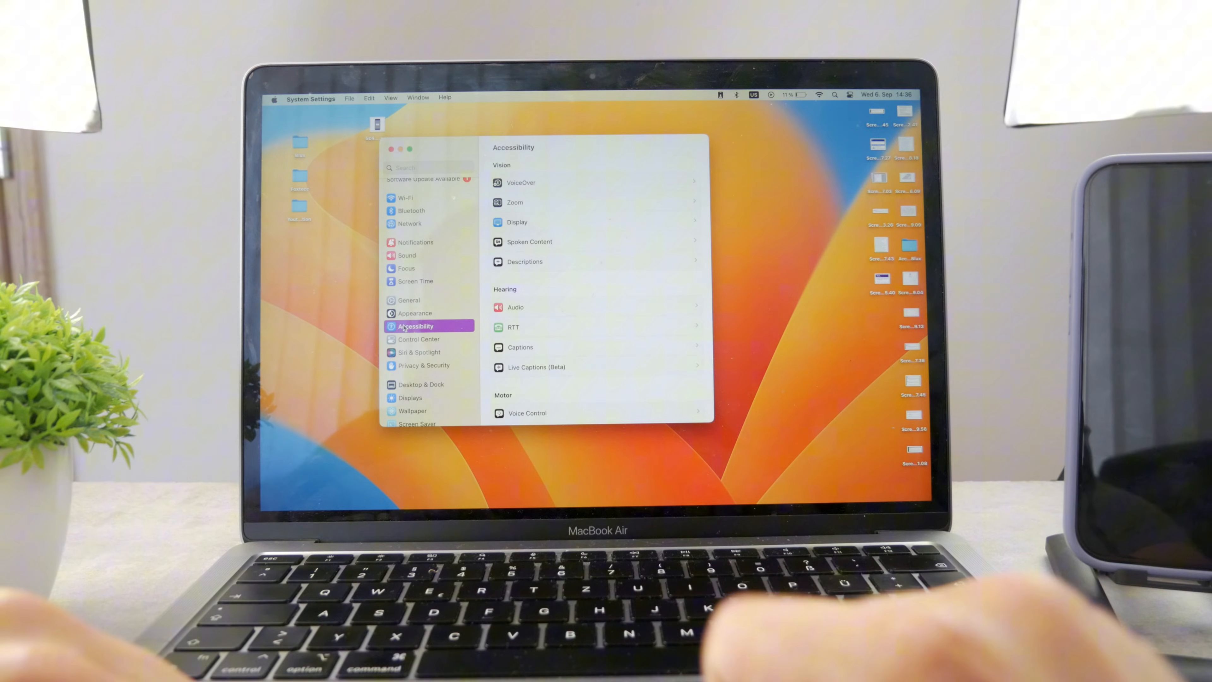
# Go into the Zoom settings under Vision, with keyboard-shortcut zoom on
pyautogui.click(514, 202)
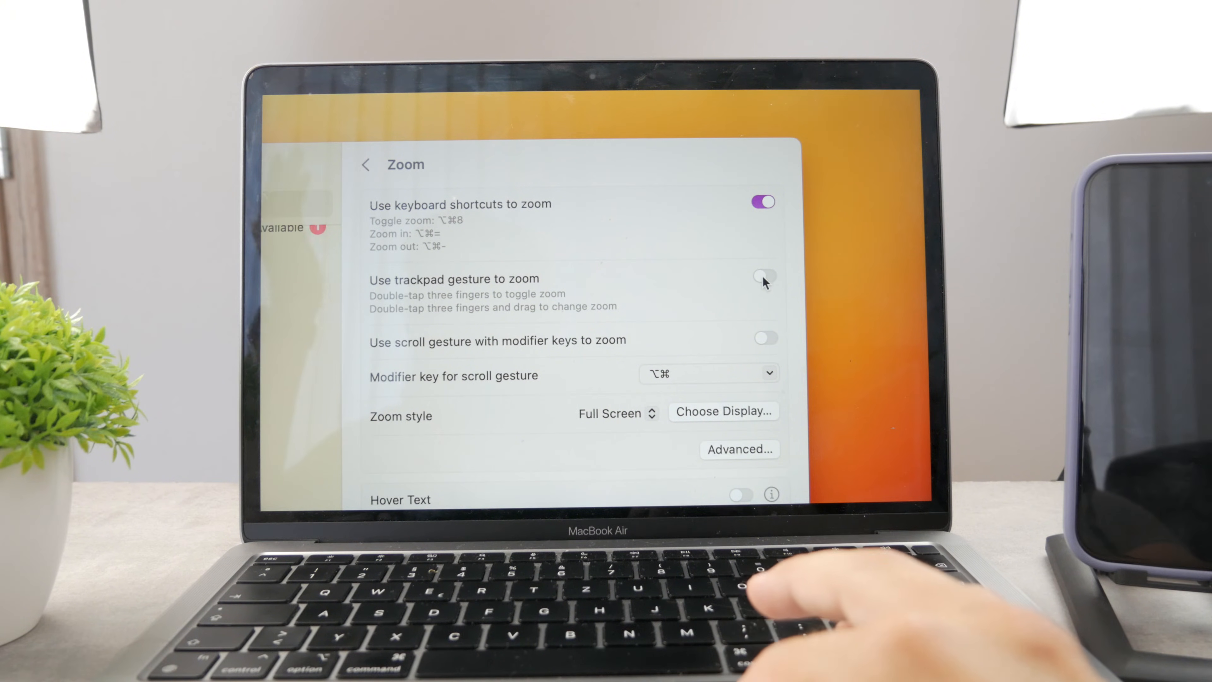
# Turn on 'Use trackpad gesture to zoom' alongside keyboard-shortcut zoom
pyautogui.click(764, 276)
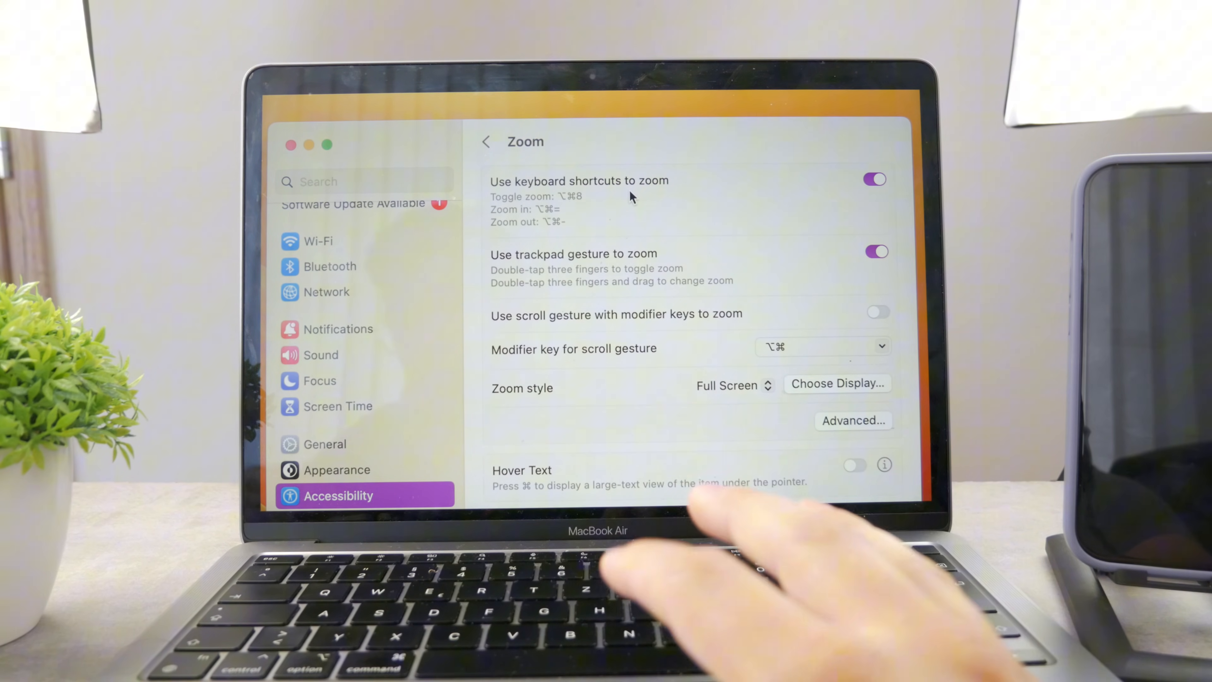
pyautogui.moveTo(750, 337)
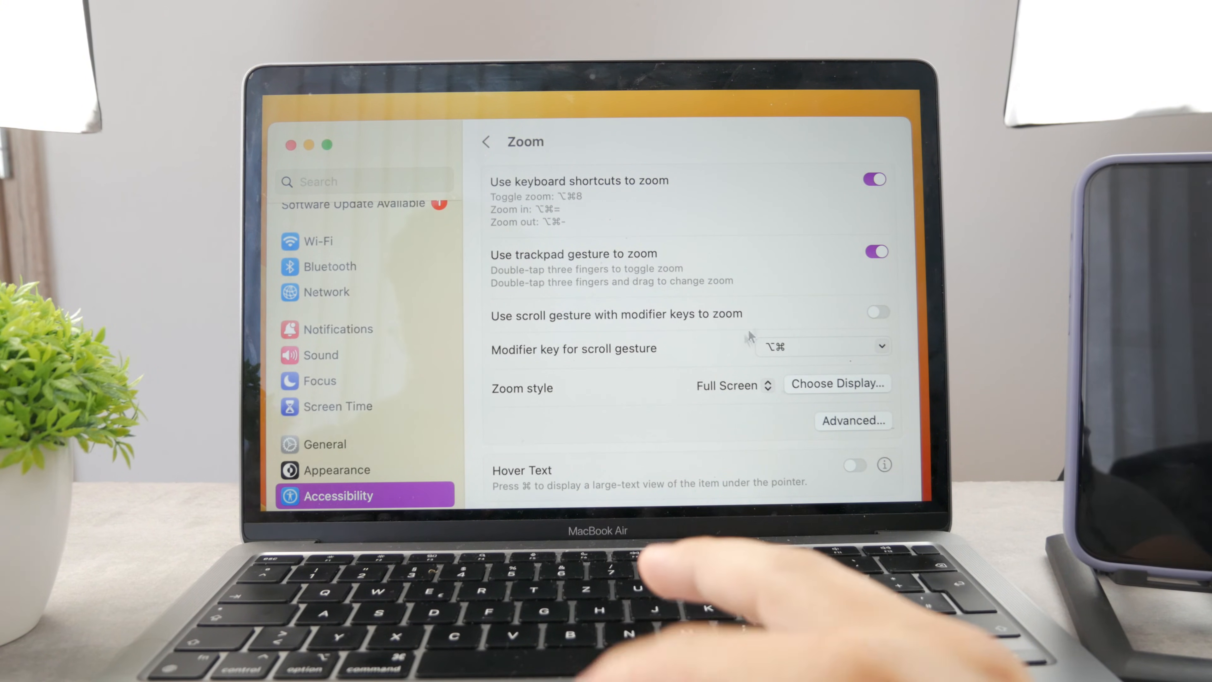
pyautogui.moveTo(656, 406)
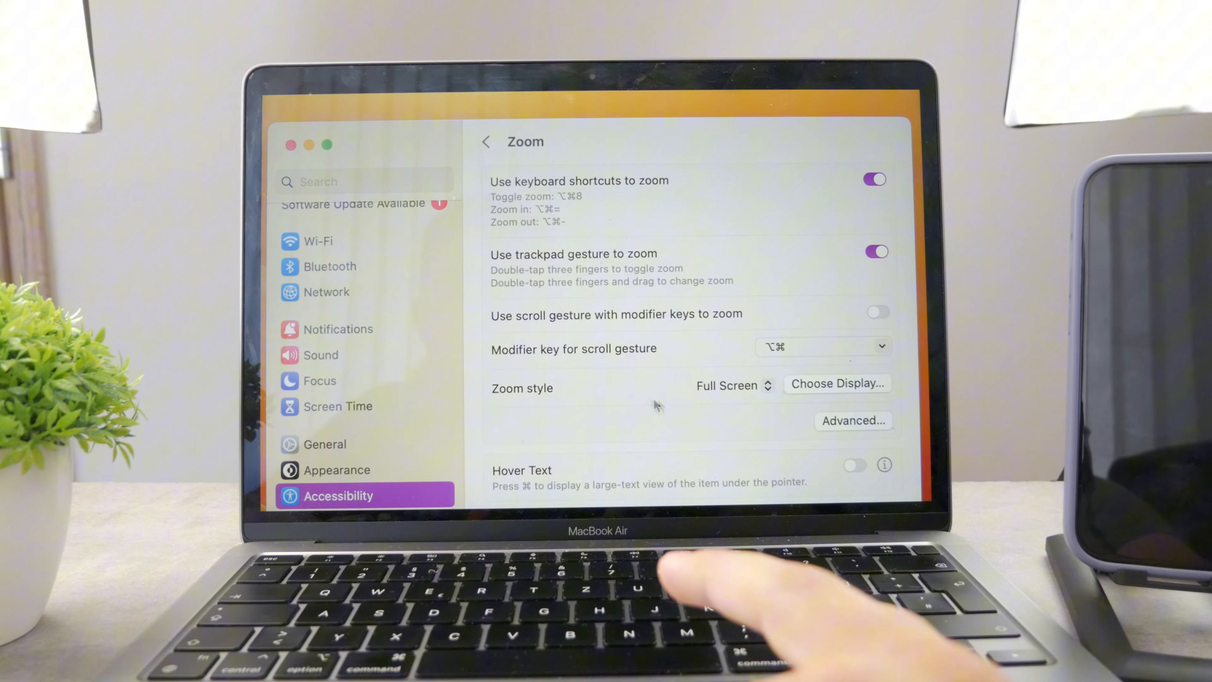
# Change the Zoom style selection, bringing up the list of zoom style choices
pyautogui.click(733, 385)
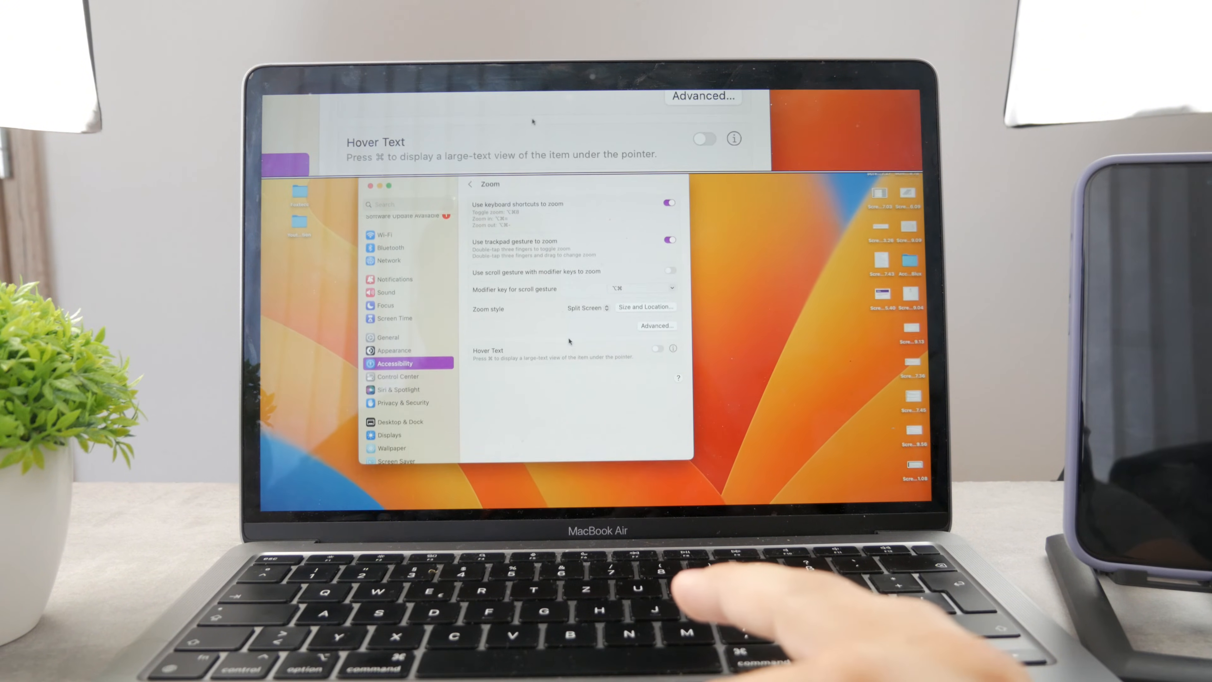
pyautogui.click(586, 307)
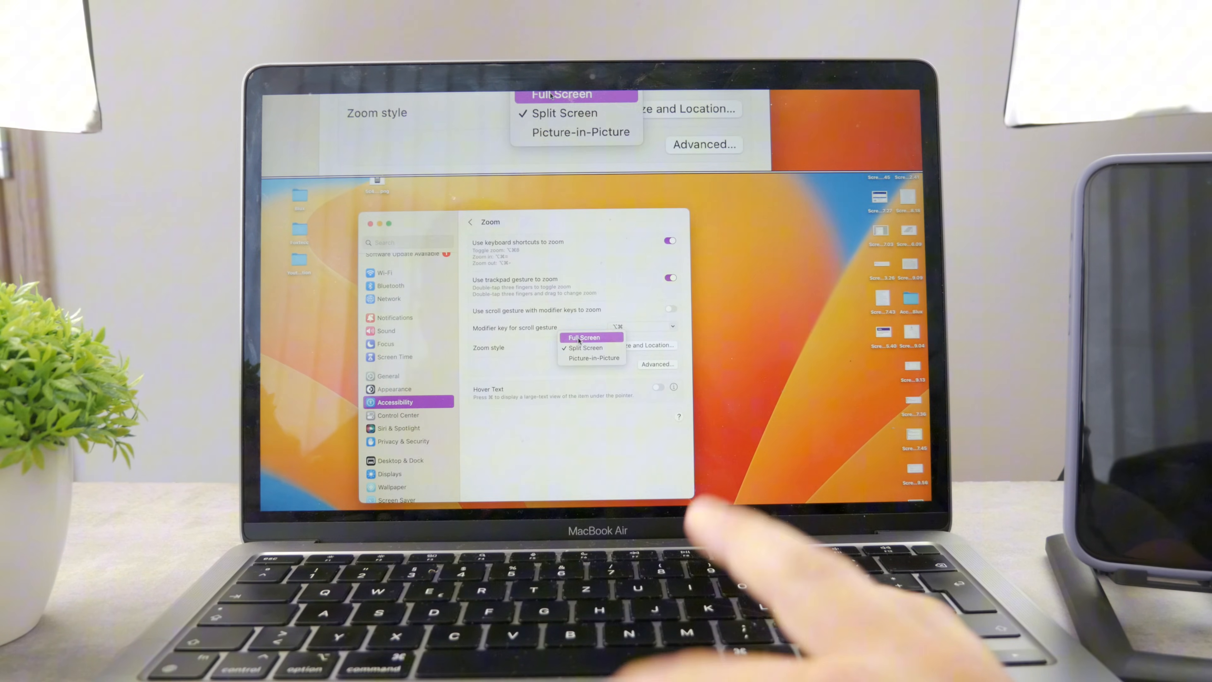